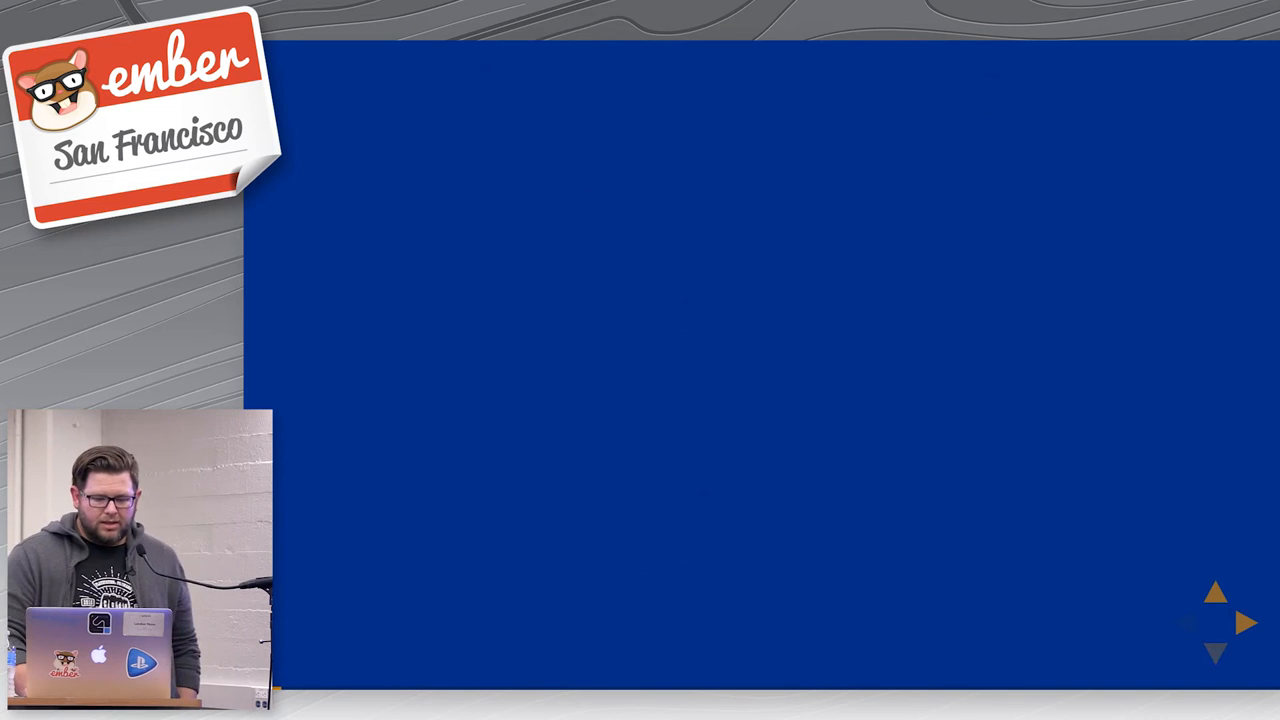
{"action": "left_click", "coordinate": [1247, 623]}
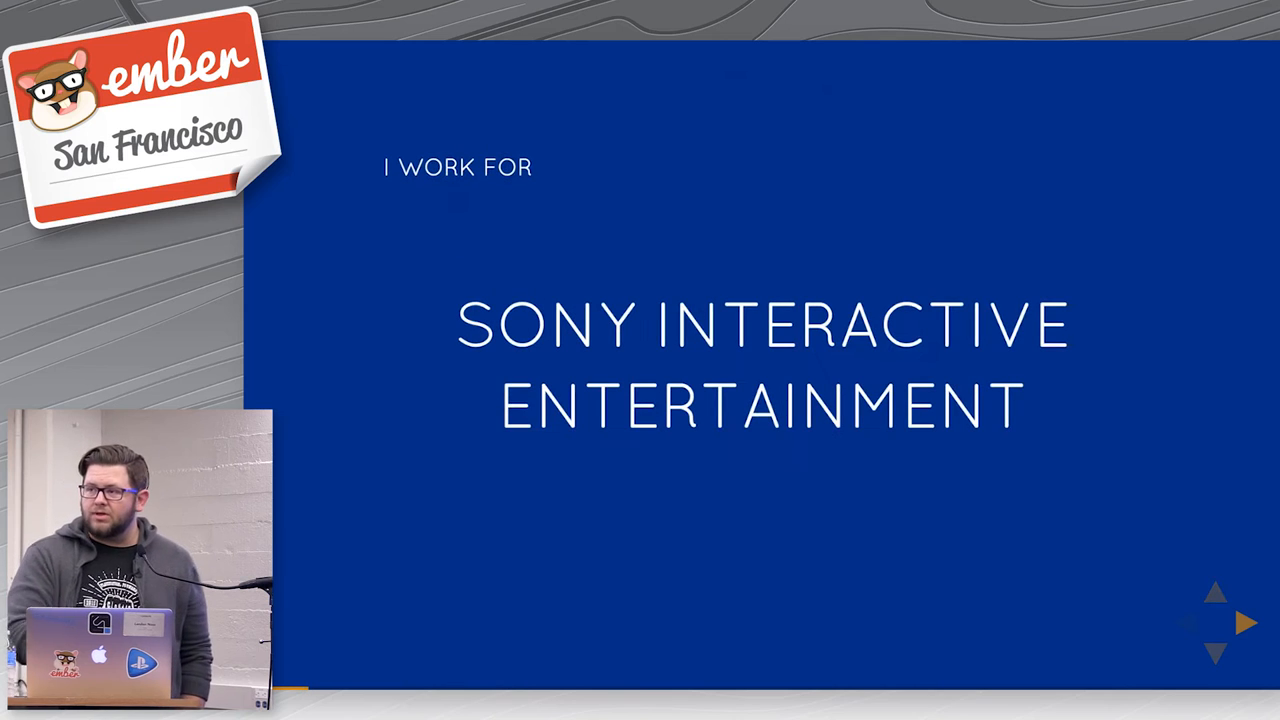
{"action": "left_click", "coordinate": [1247, 623]}
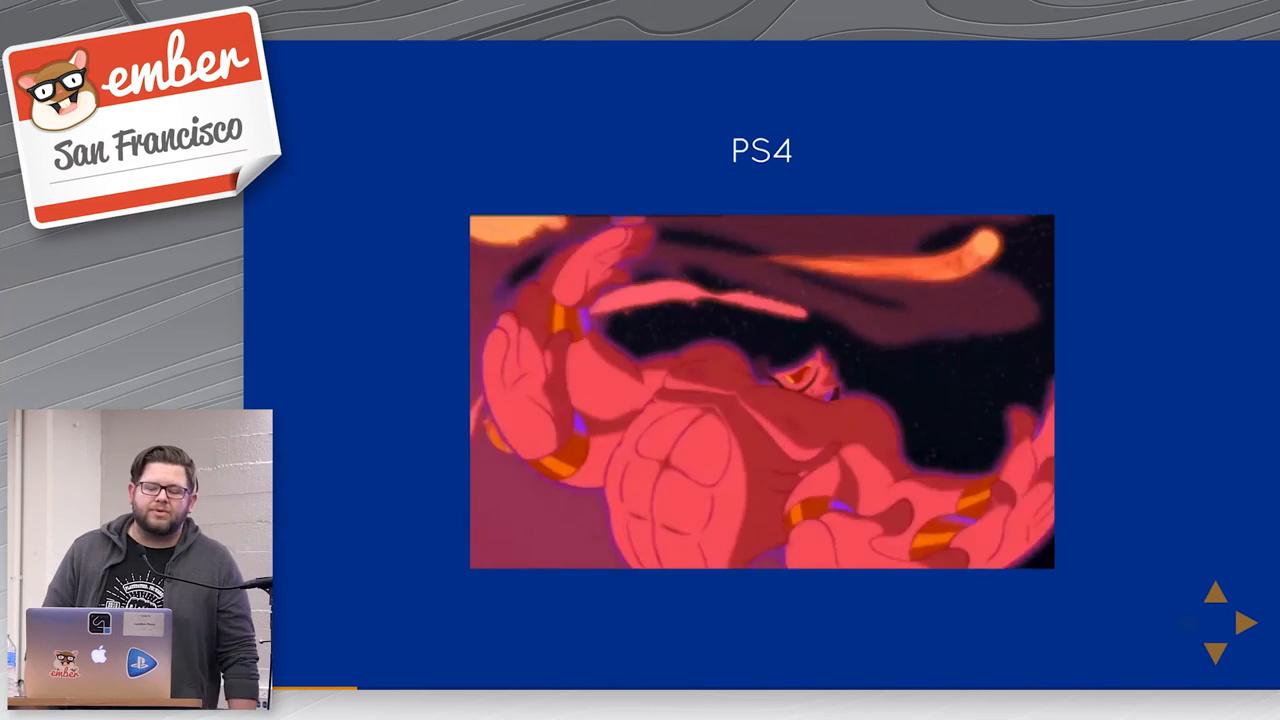
{"action": "left_click", "coordinate": [1248, 623]}
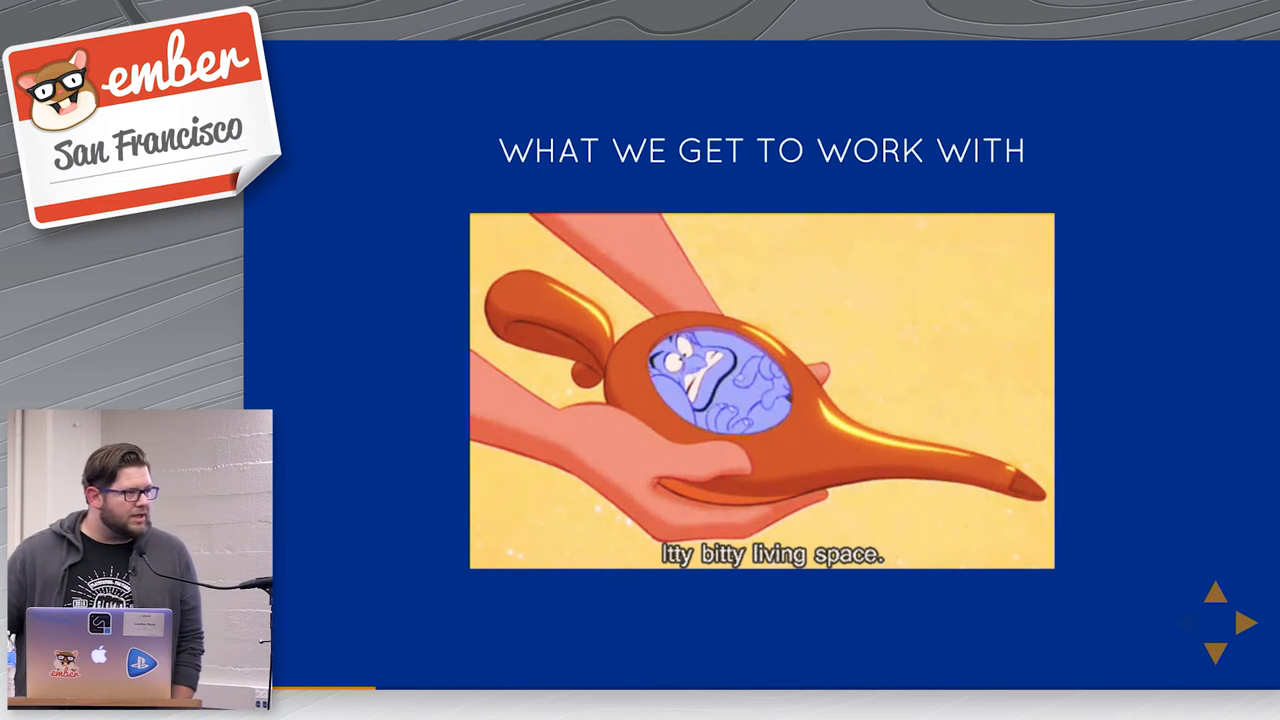
{"action": "left_click", "coordinate": [1249, 623]}
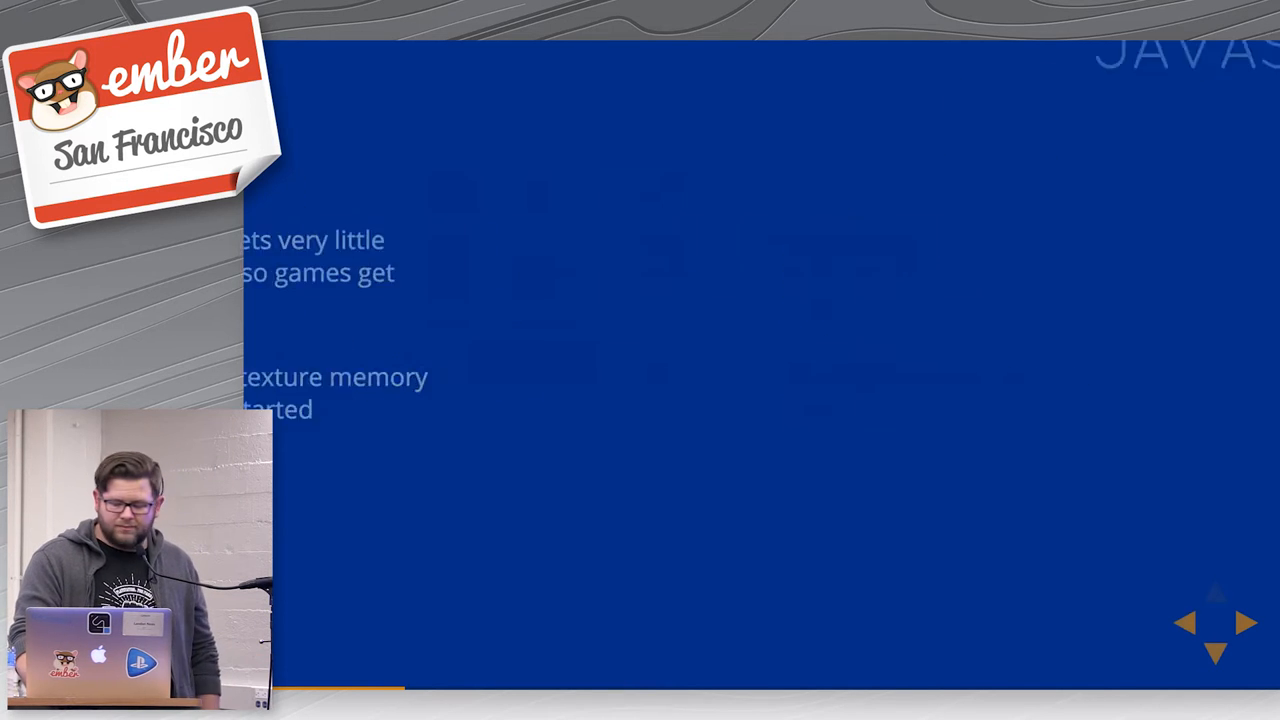